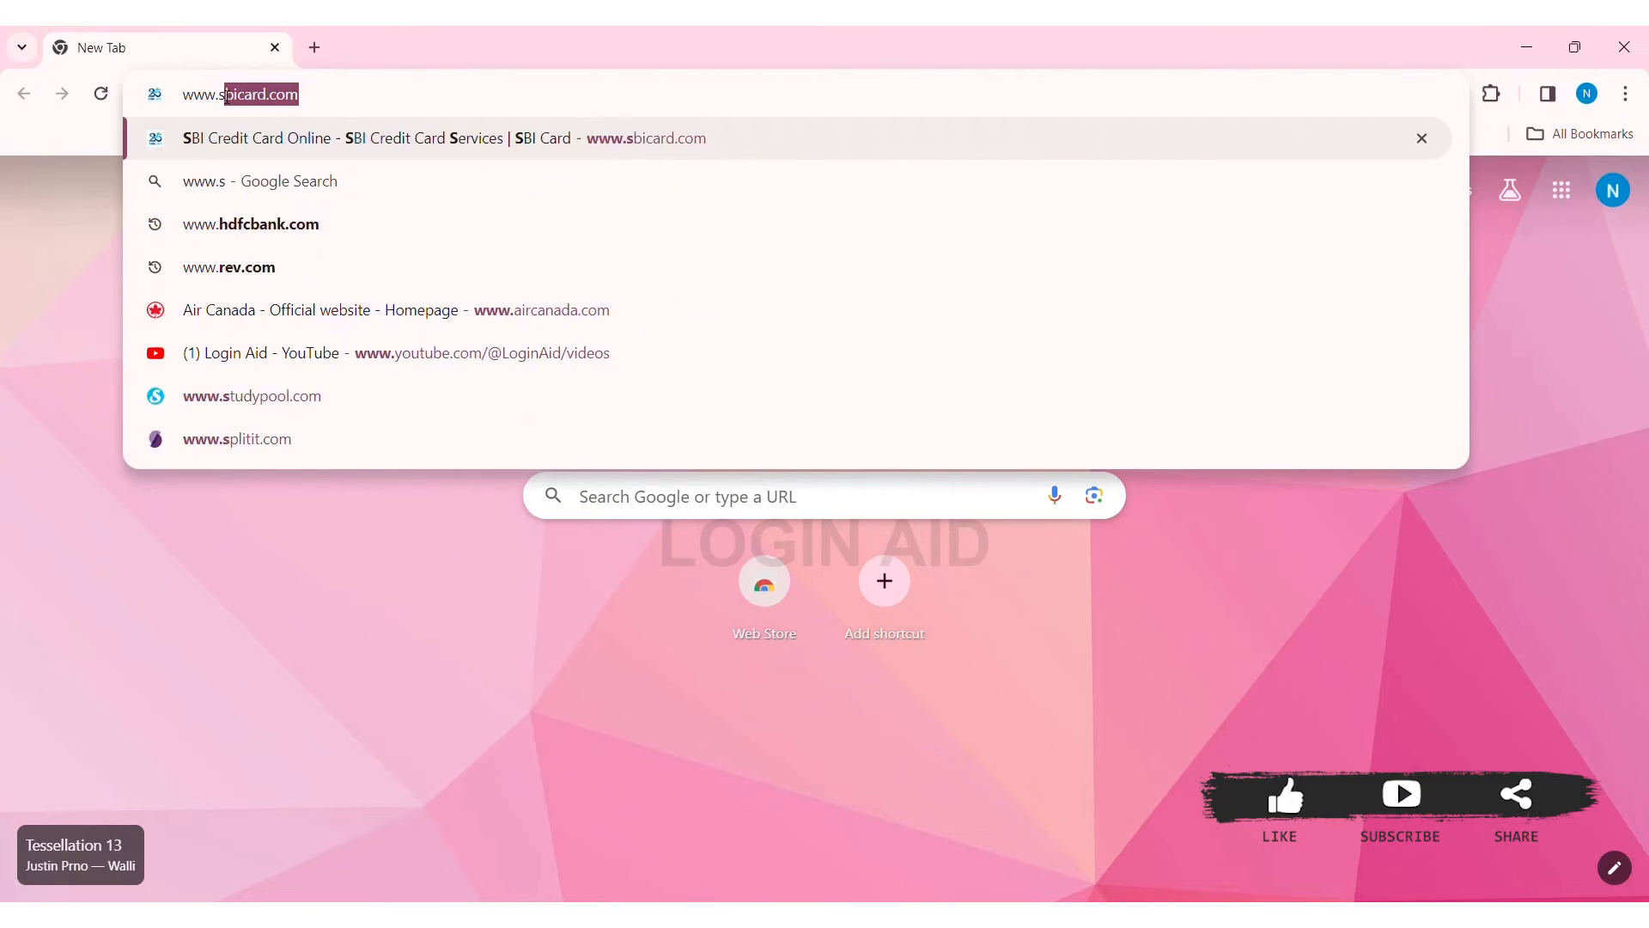
type("www.statefarm.c")
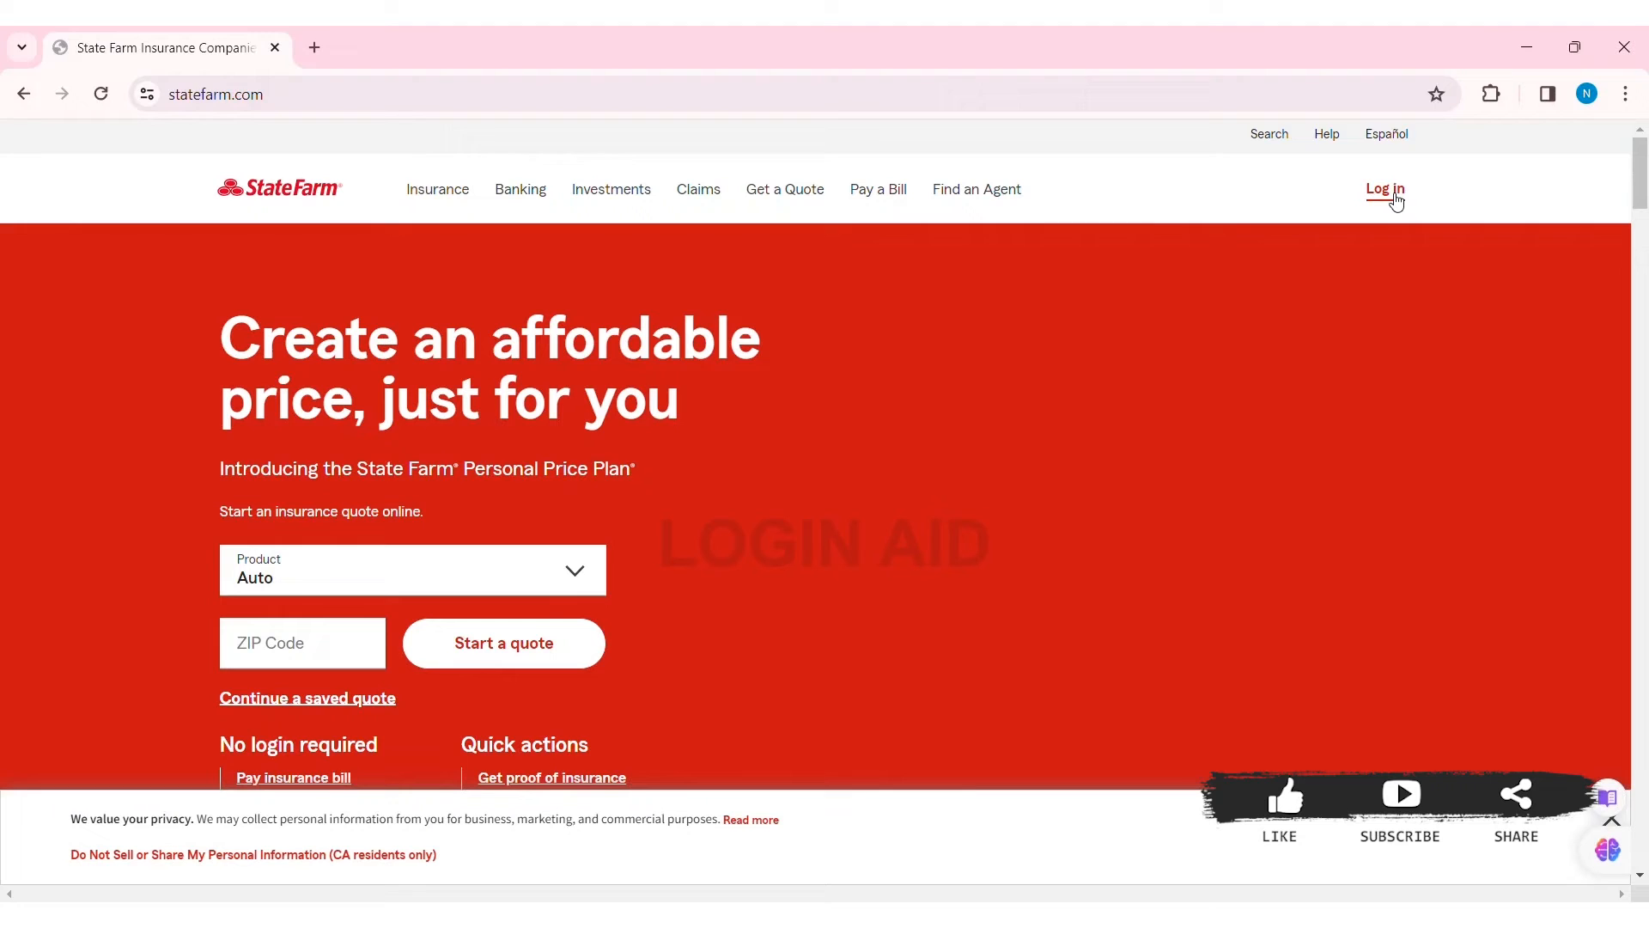
- Open the State Farm login page, enter user ID 'Har', and fill in the password
left_click(1383, 188)
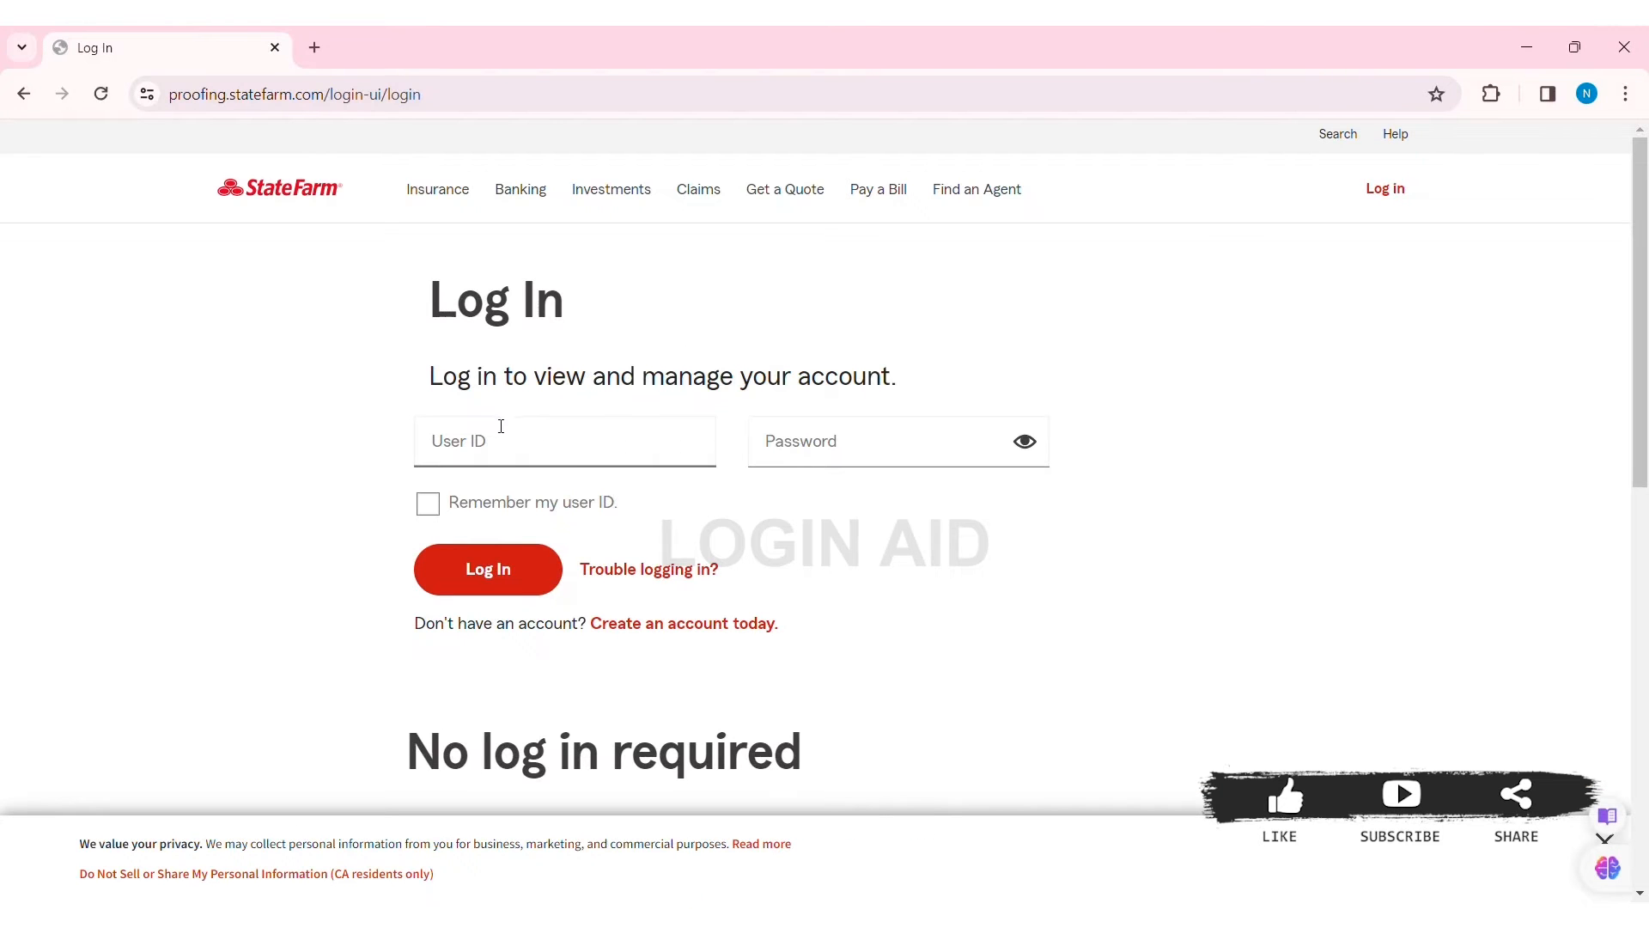
left_click(565, 440)
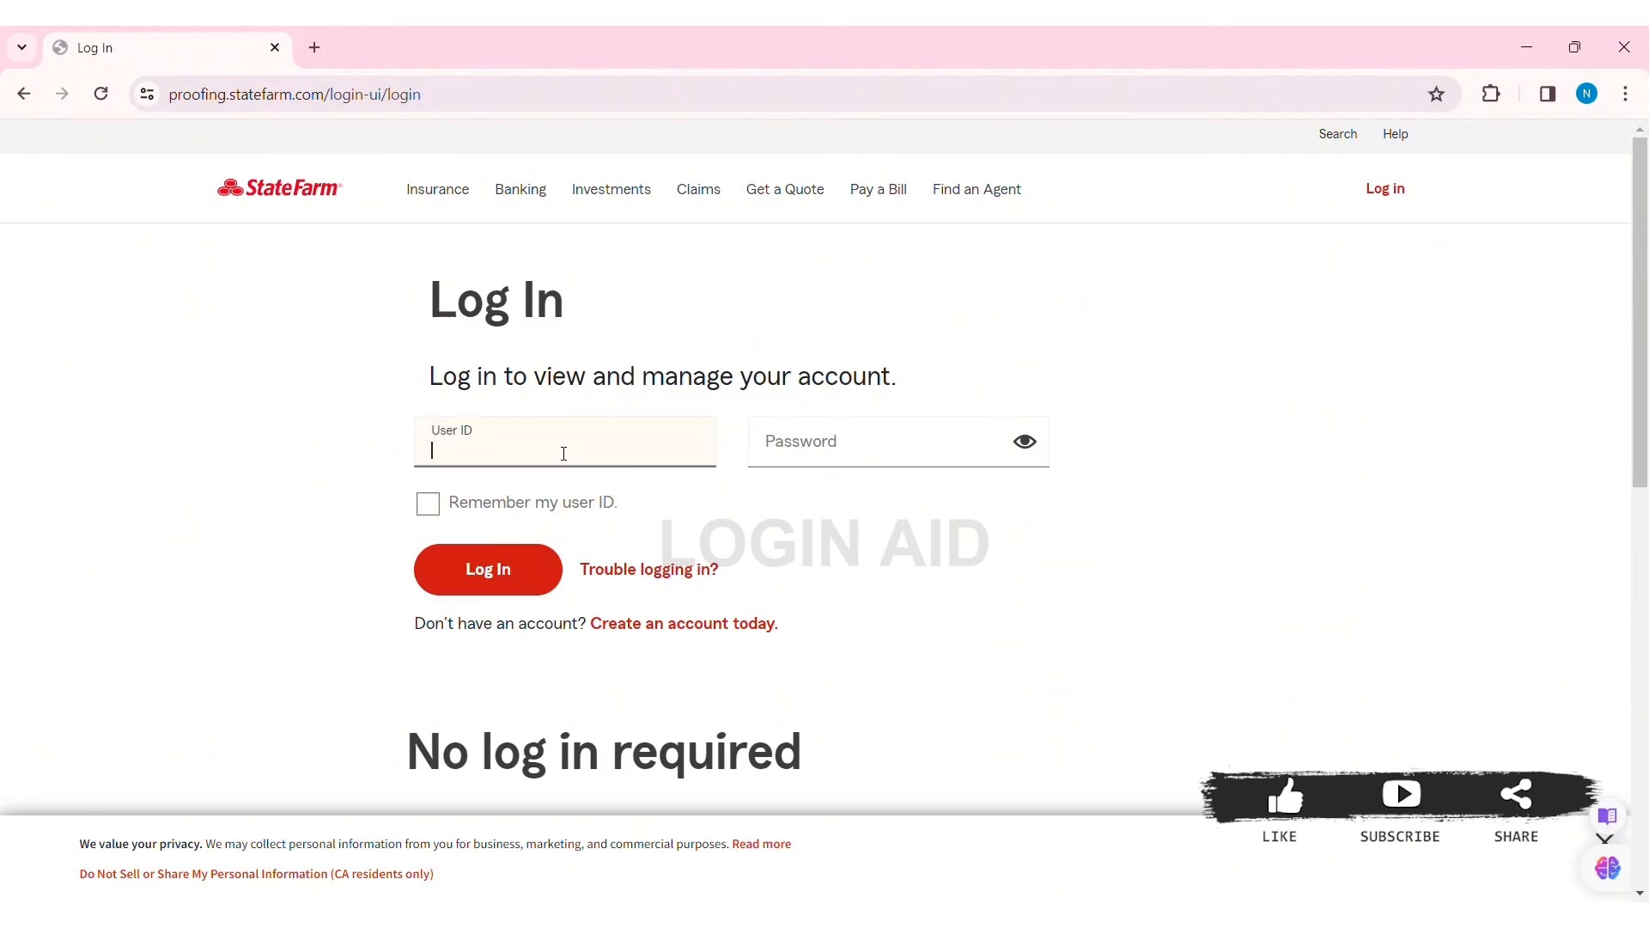
type("Har")
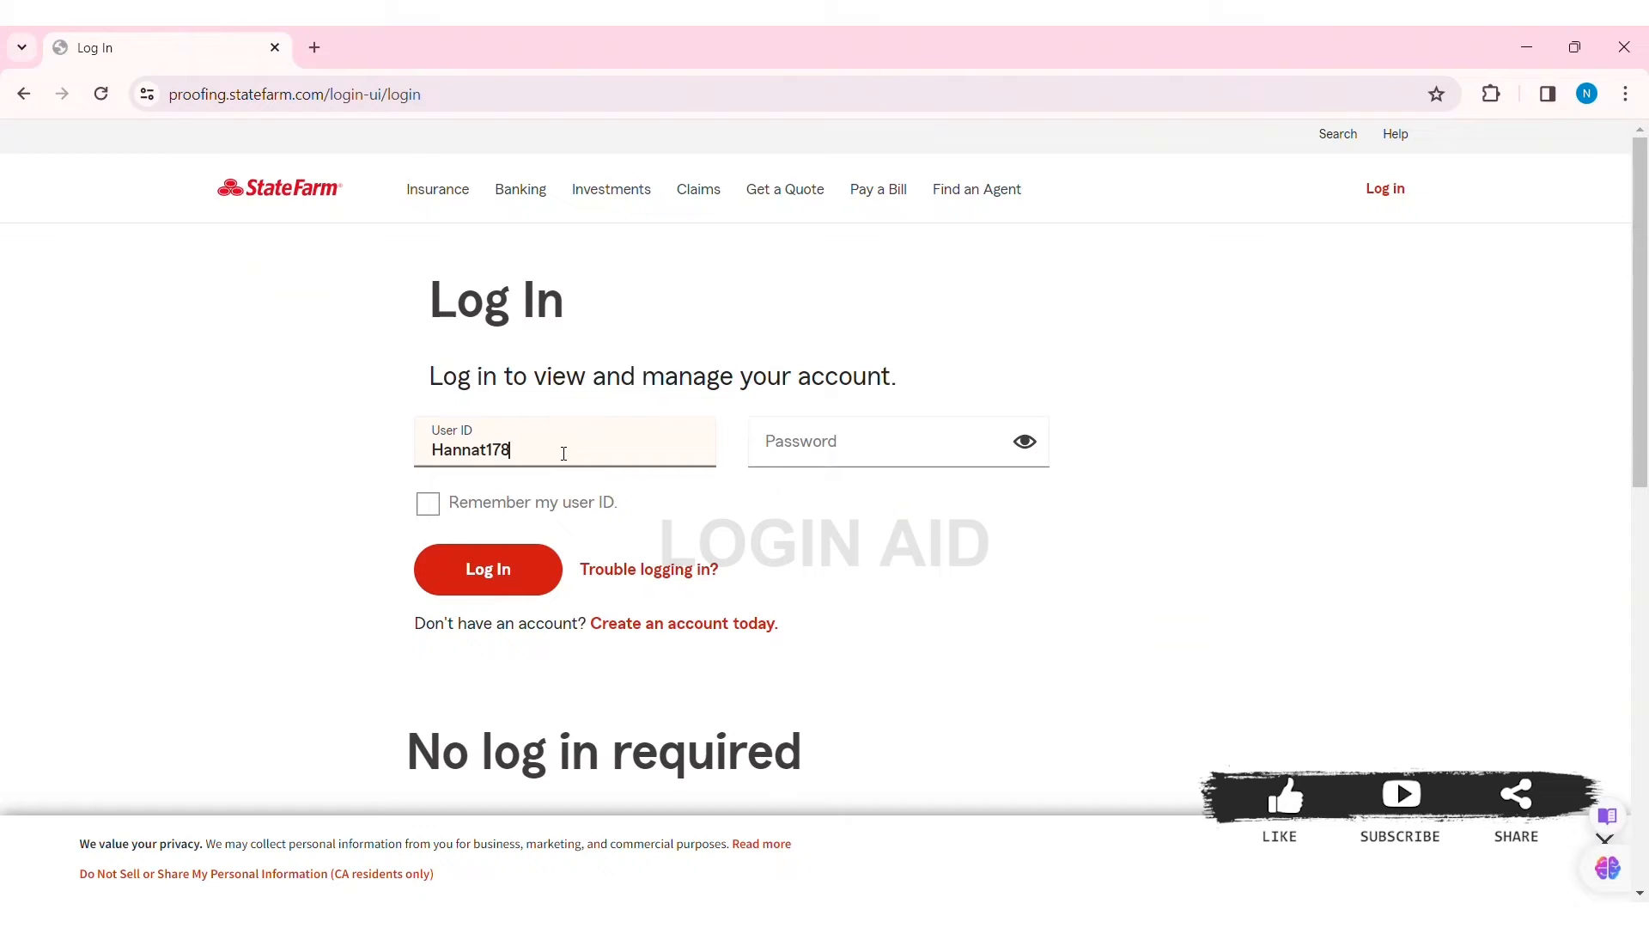
left_click(894, 441)
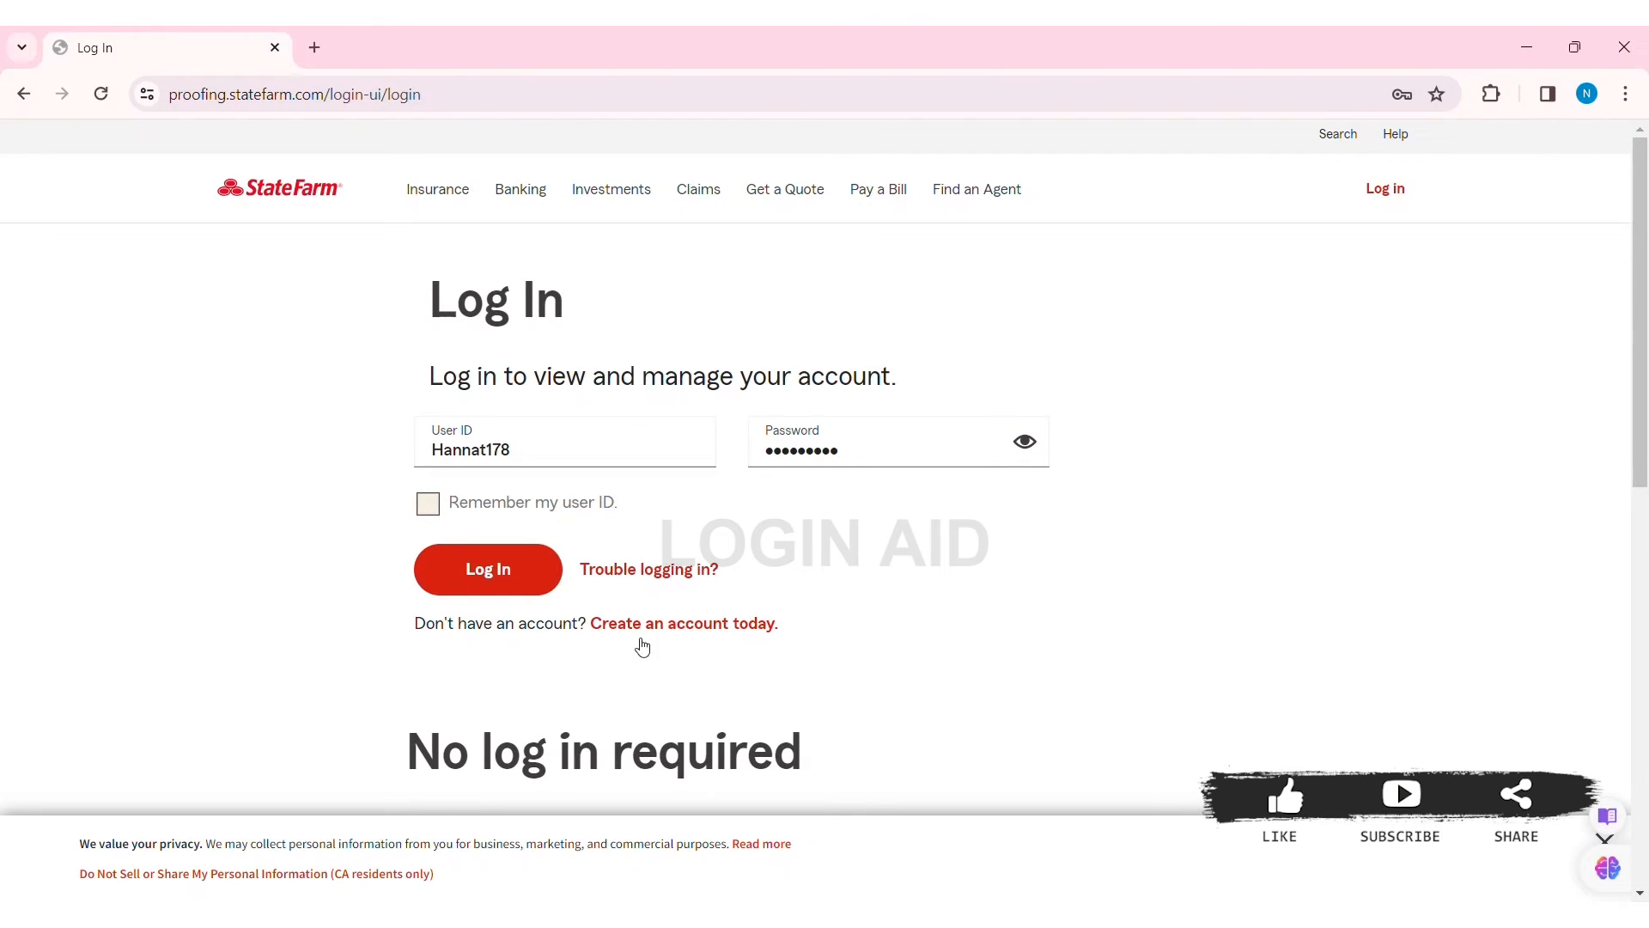
- Check 'Remember my user ID' on the login form
left_click(427, 502)
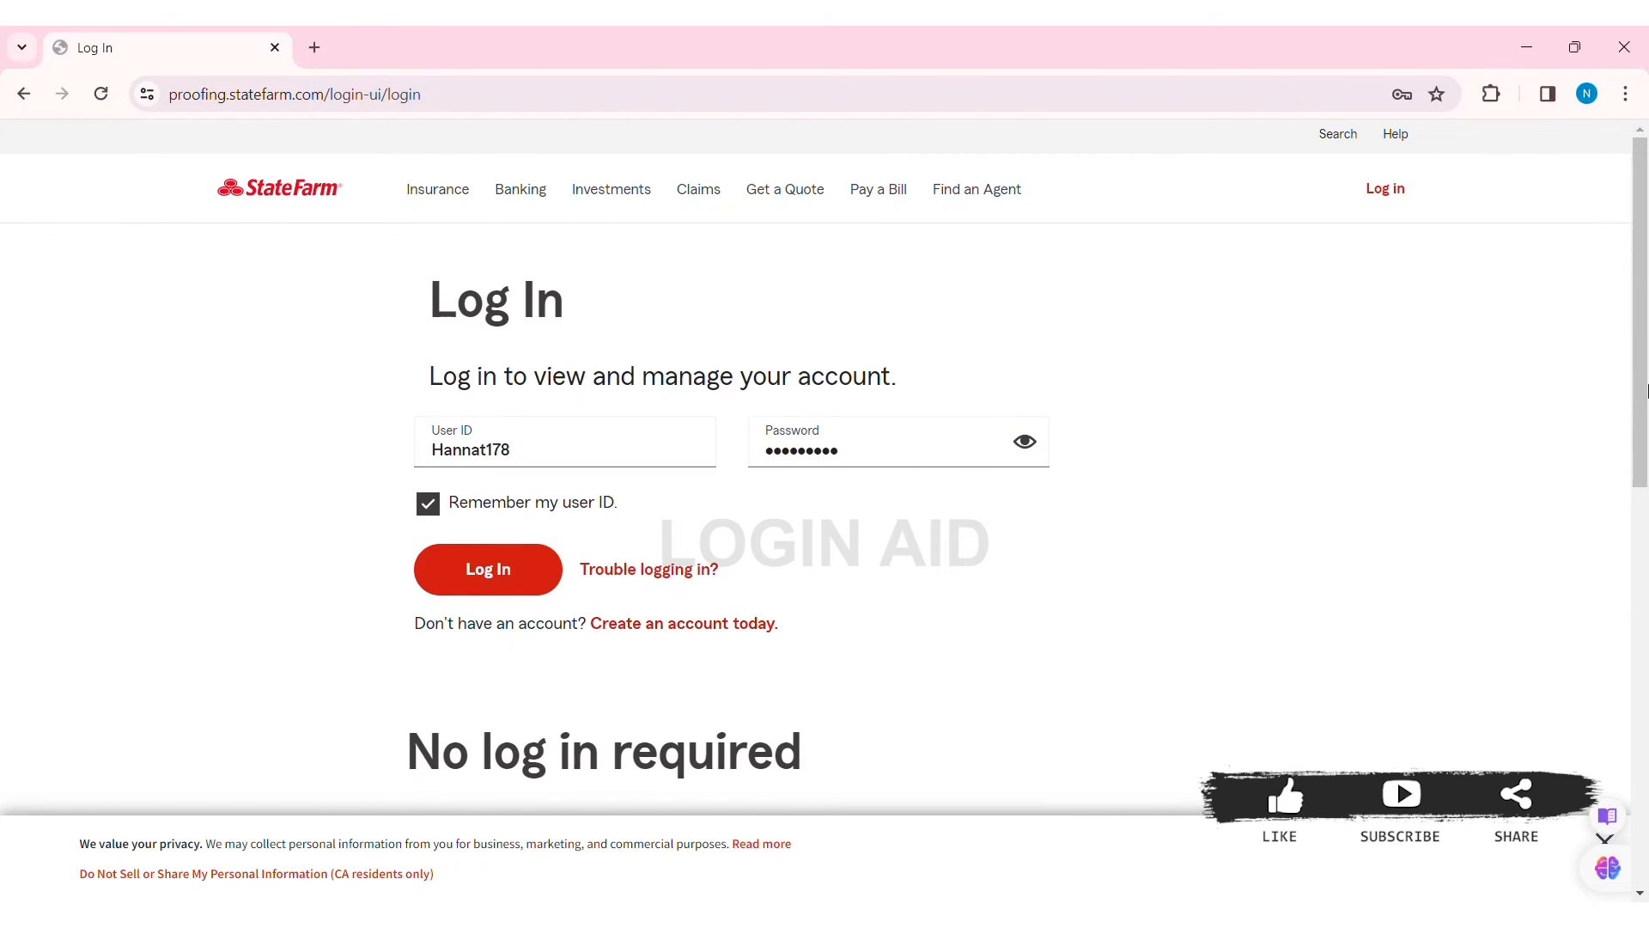
scroll("down", 3)
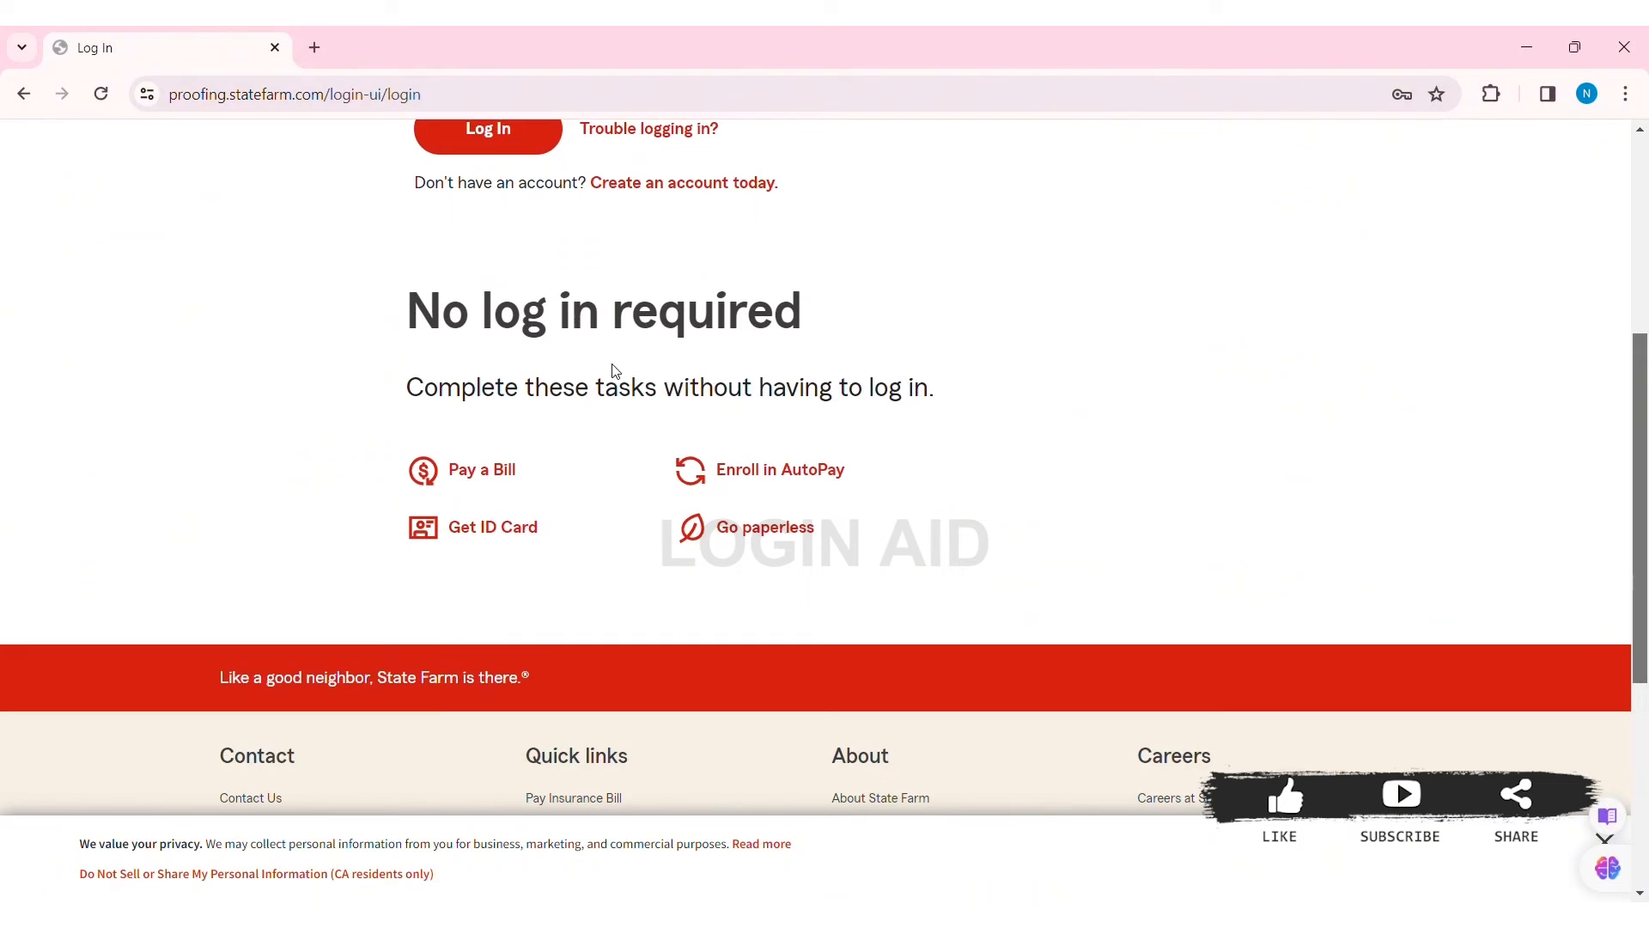
mouse_move(605, 411)
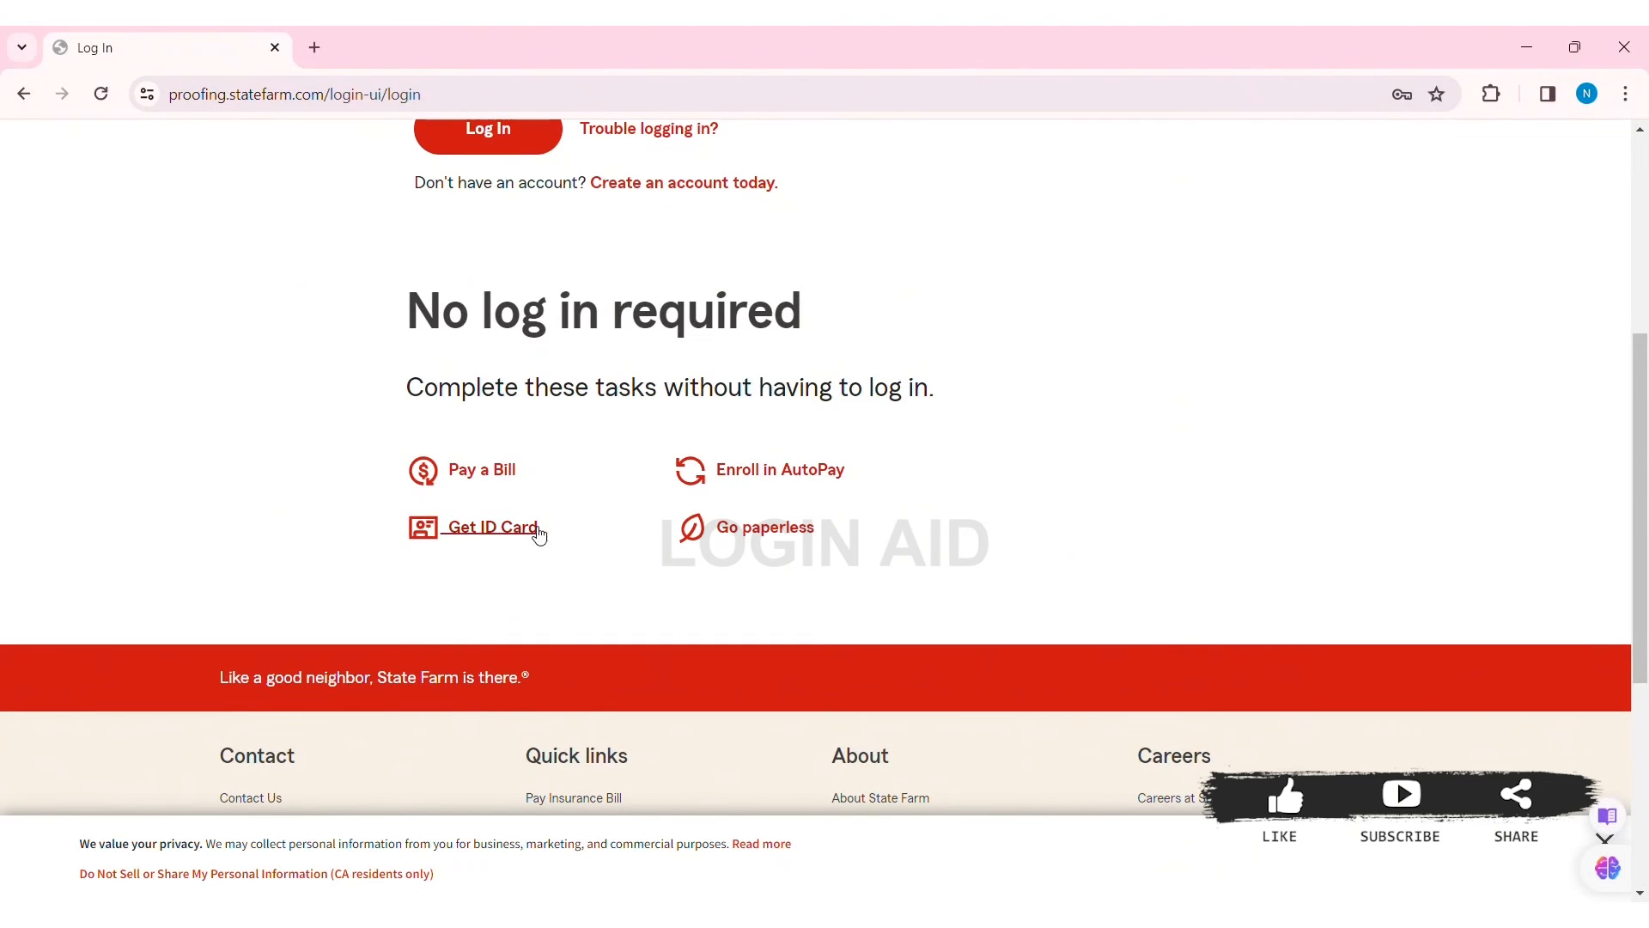
mouse_move(763, 525)
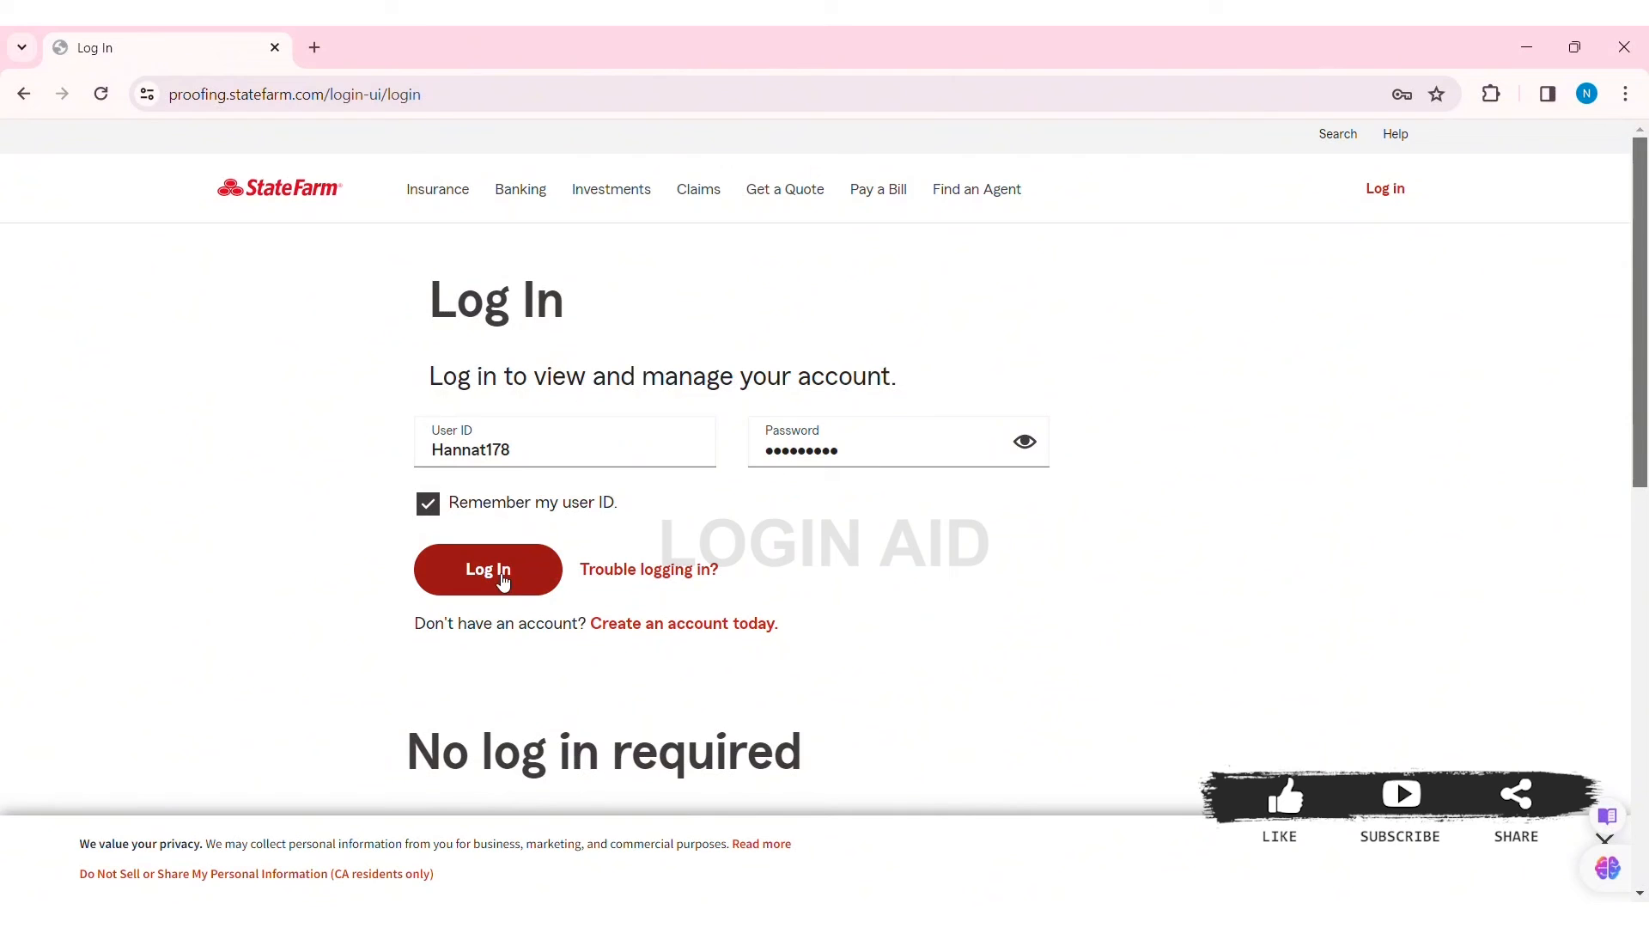
- Submit the filled State Farm login form with the Log In button
left_click(487, 568)
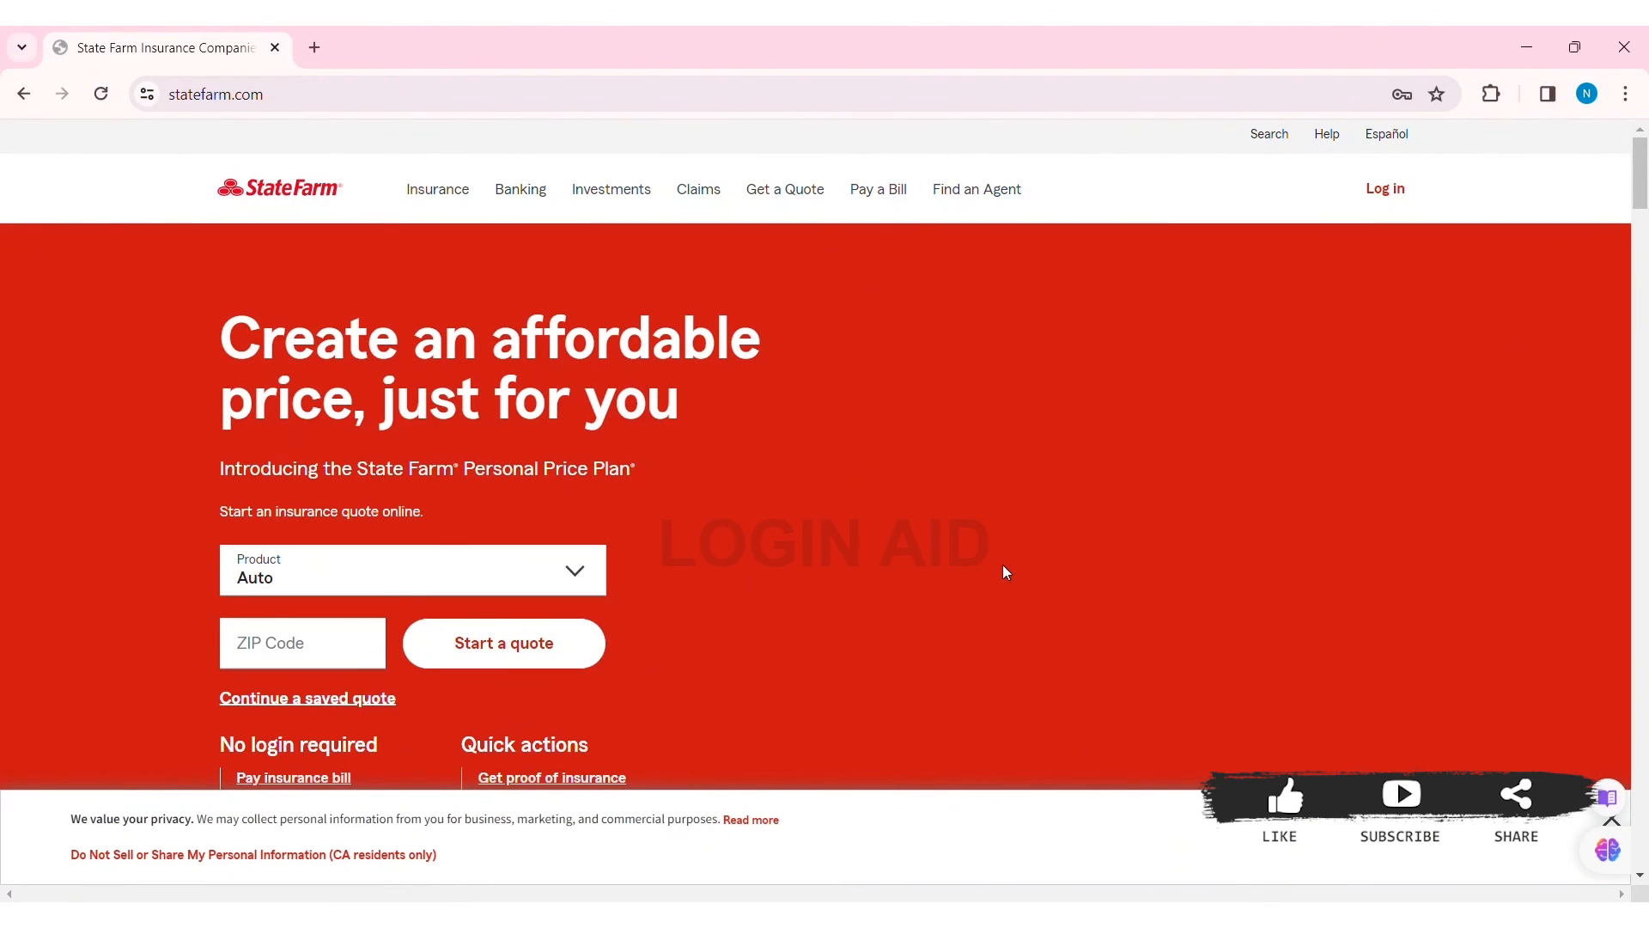
mouse_move(503, 351)
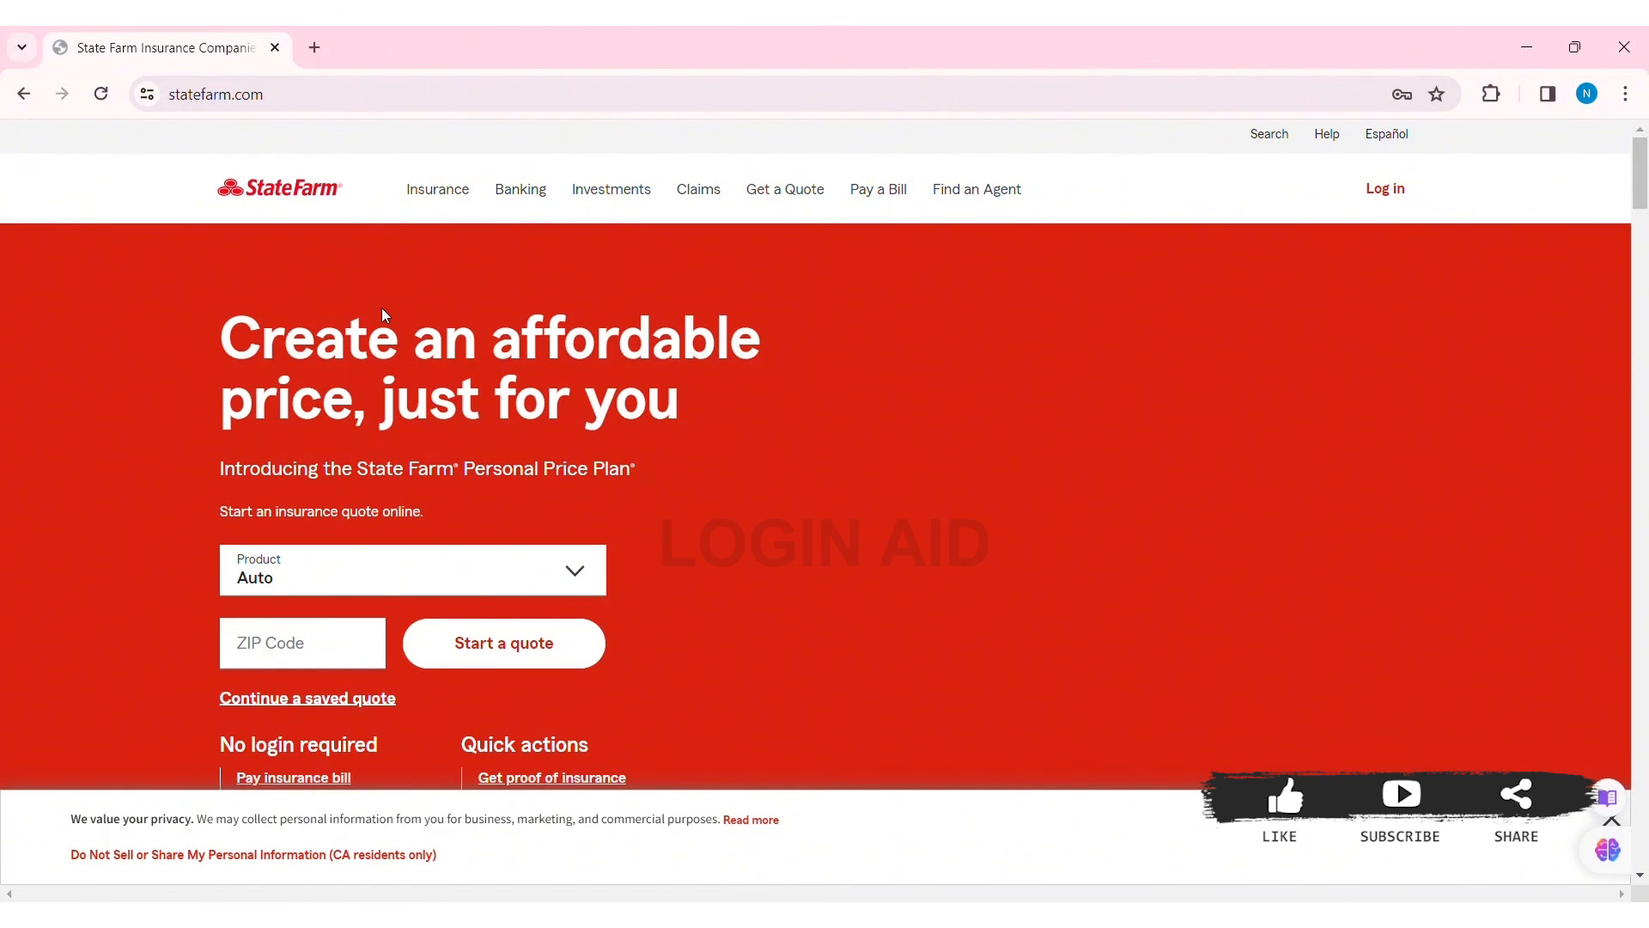
mouse_move(306, 136)
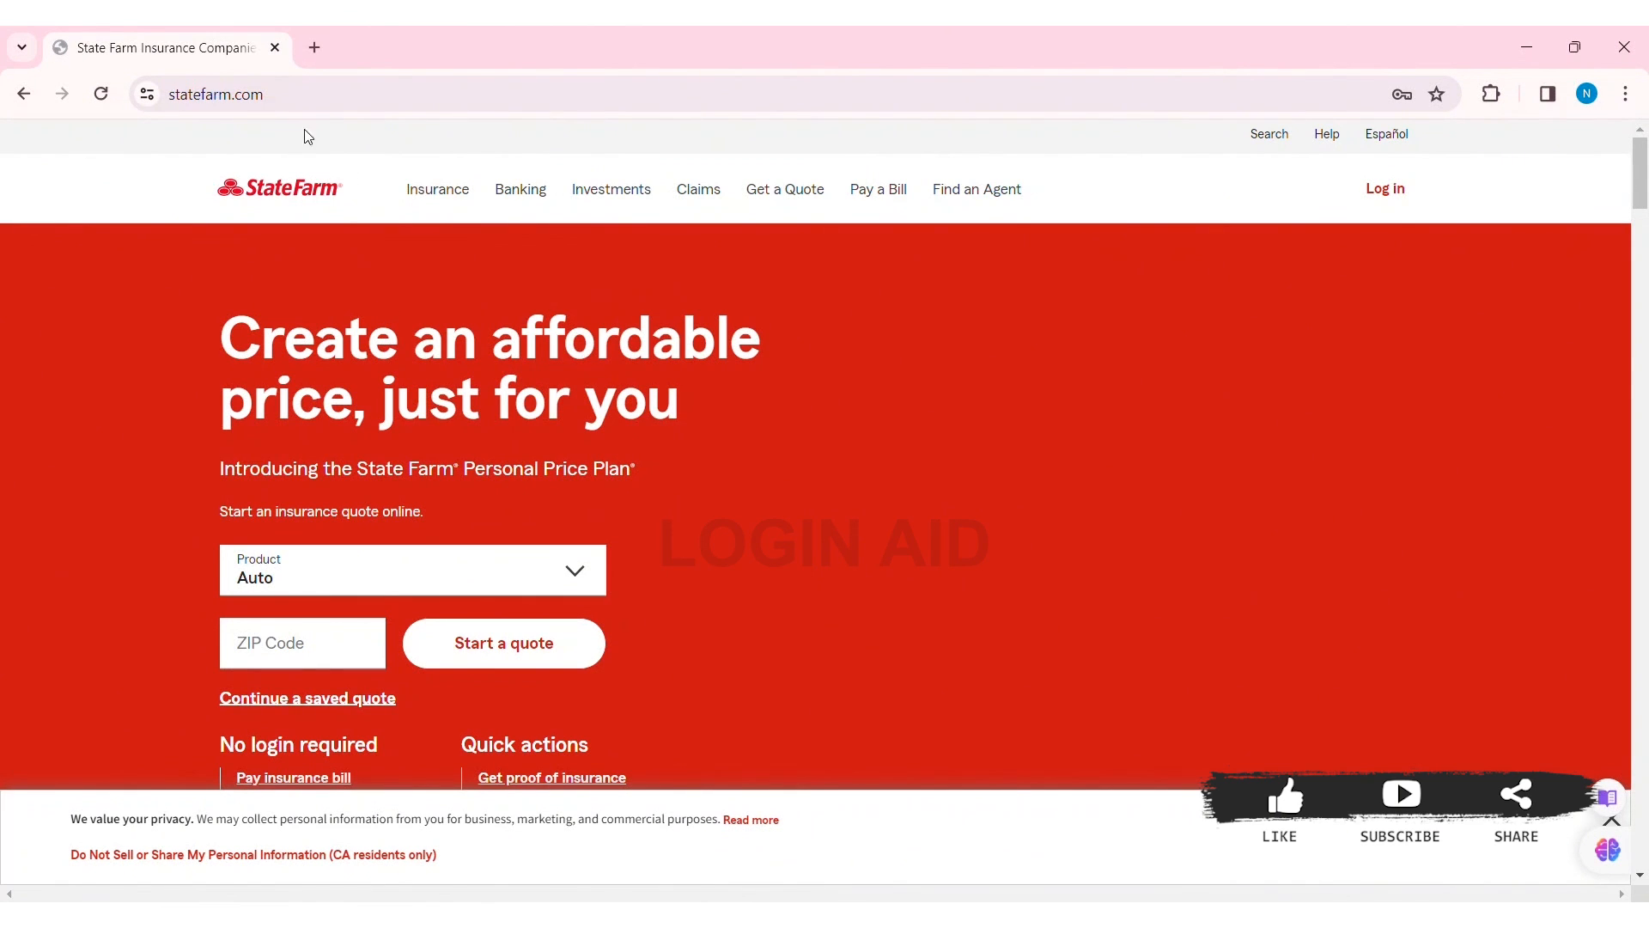